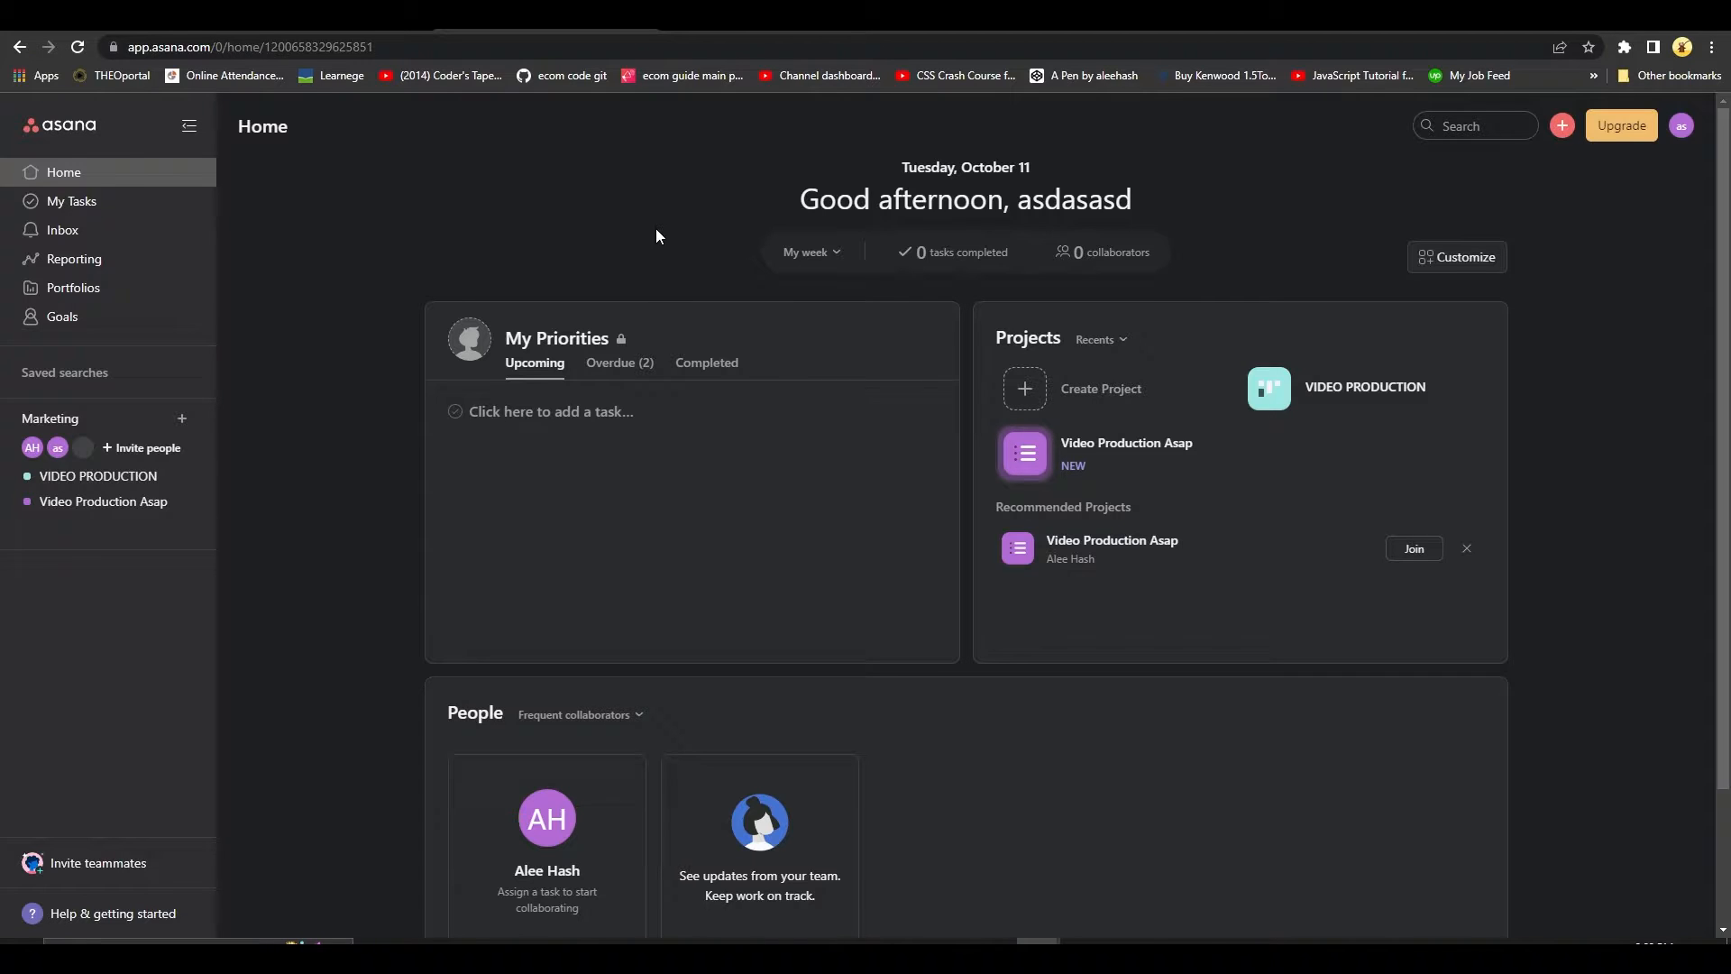
mouse_move(976, 284)
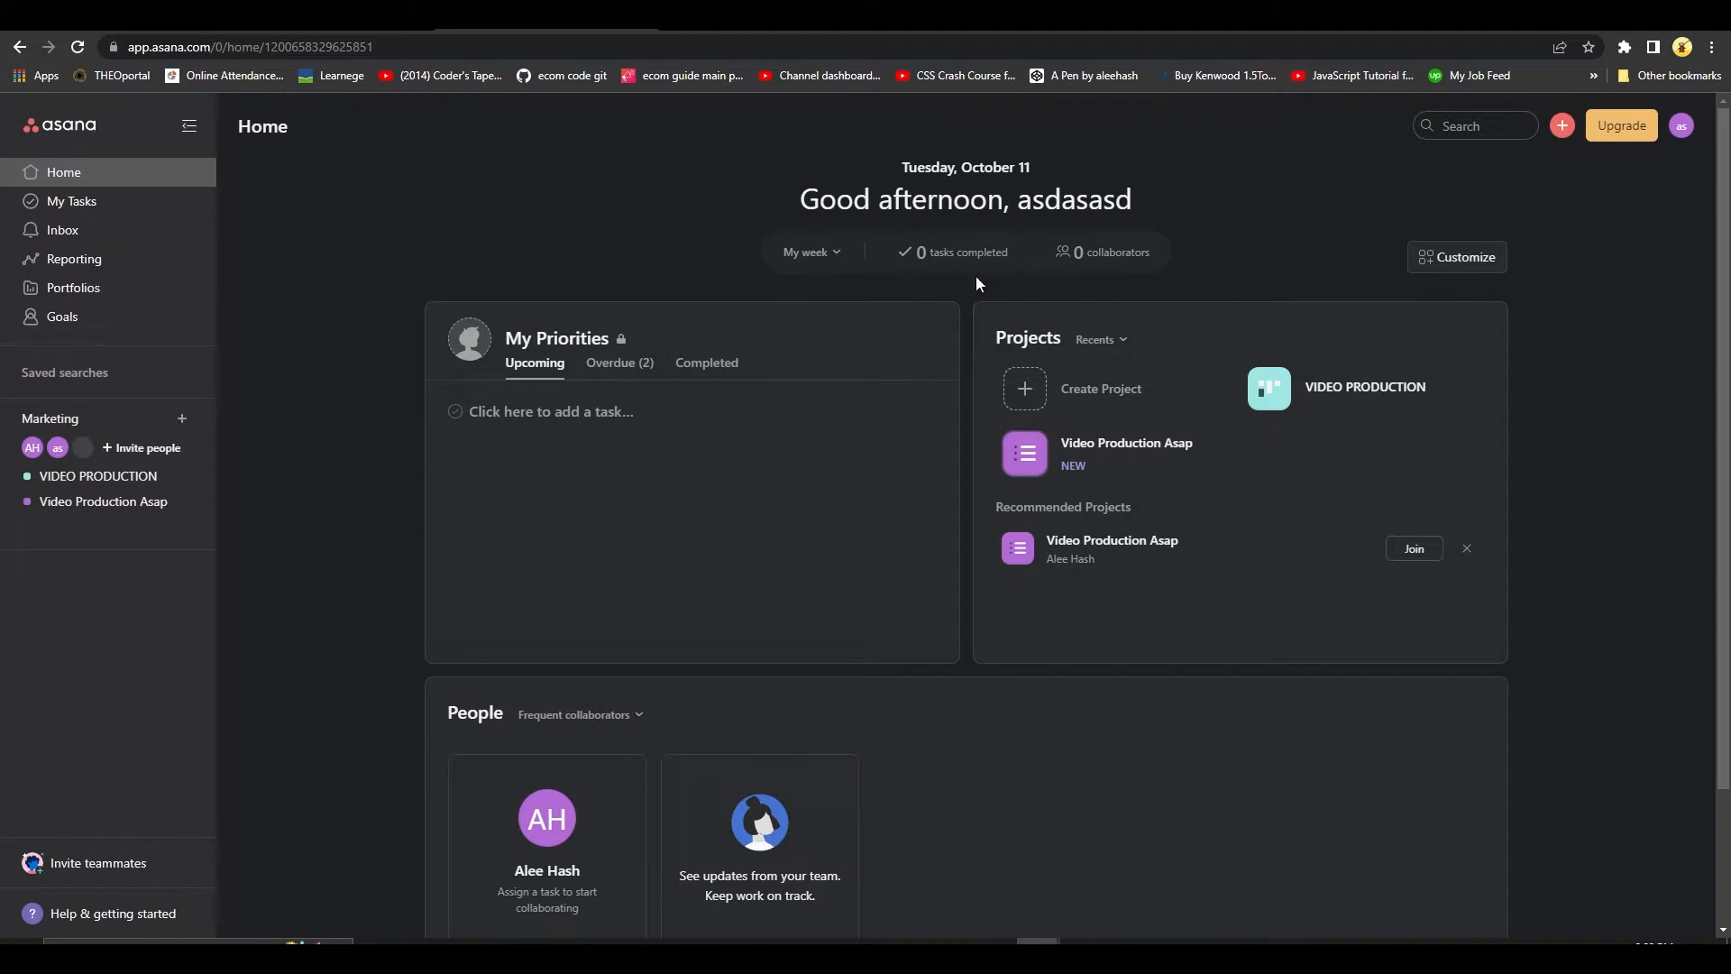
mouse_move(1060, 401)
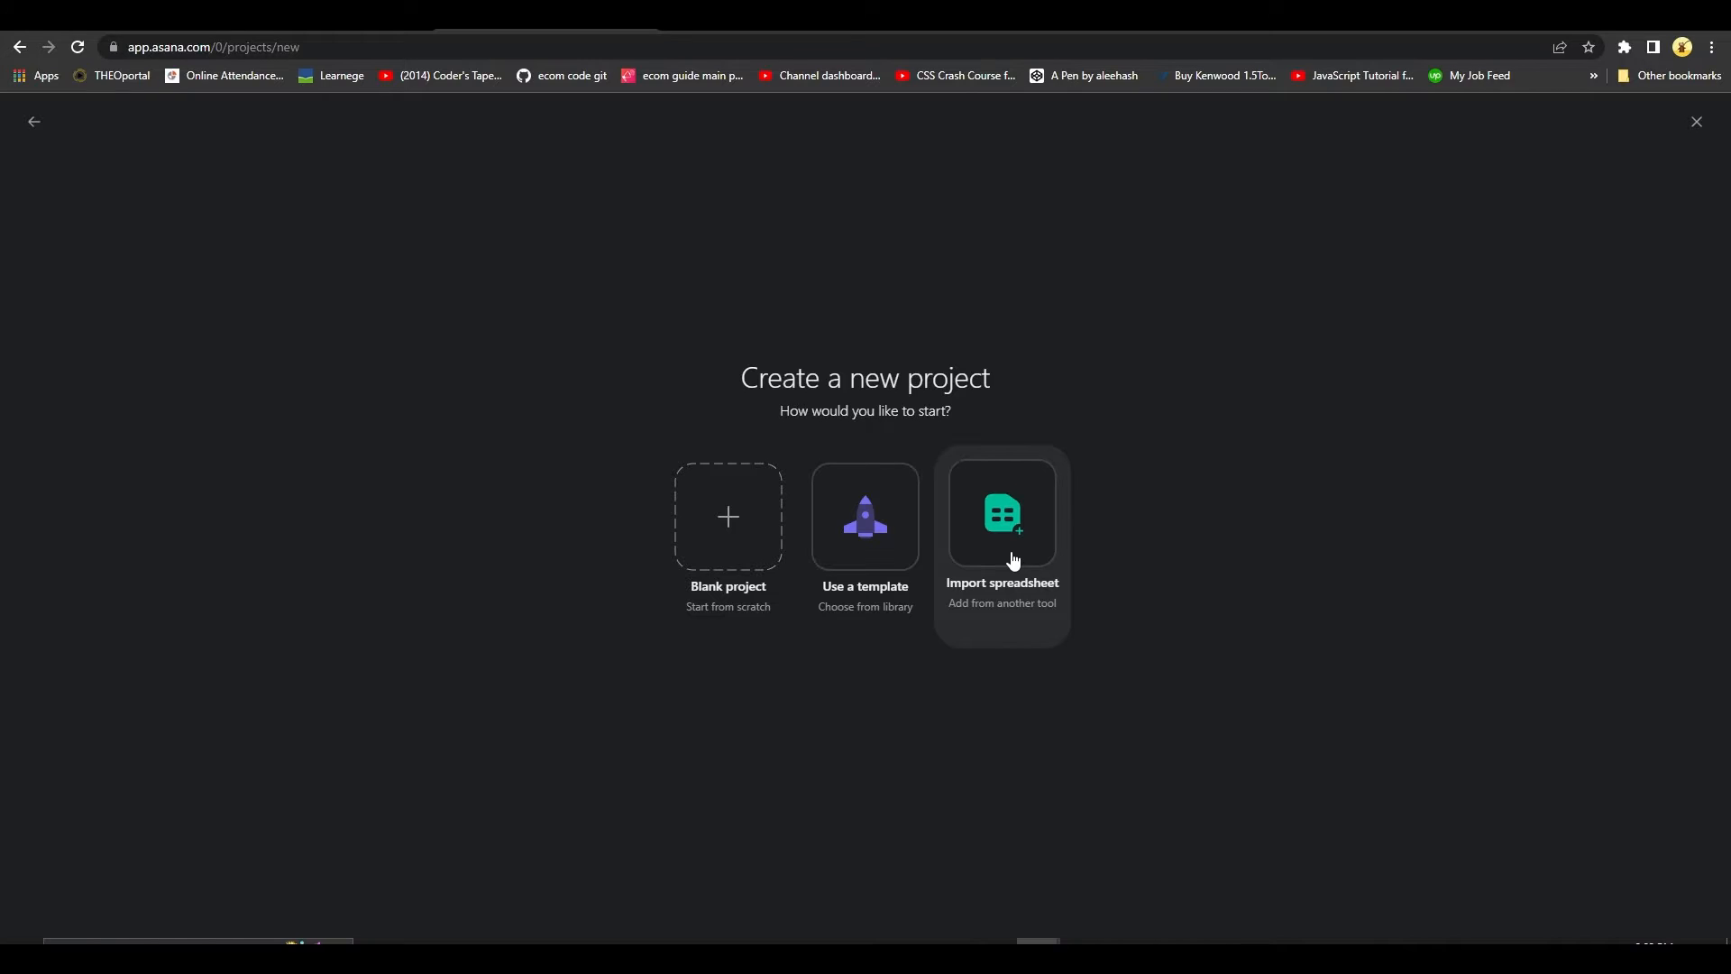
- Choose Blank project to start the new project from scratch
left_click(727, 516)
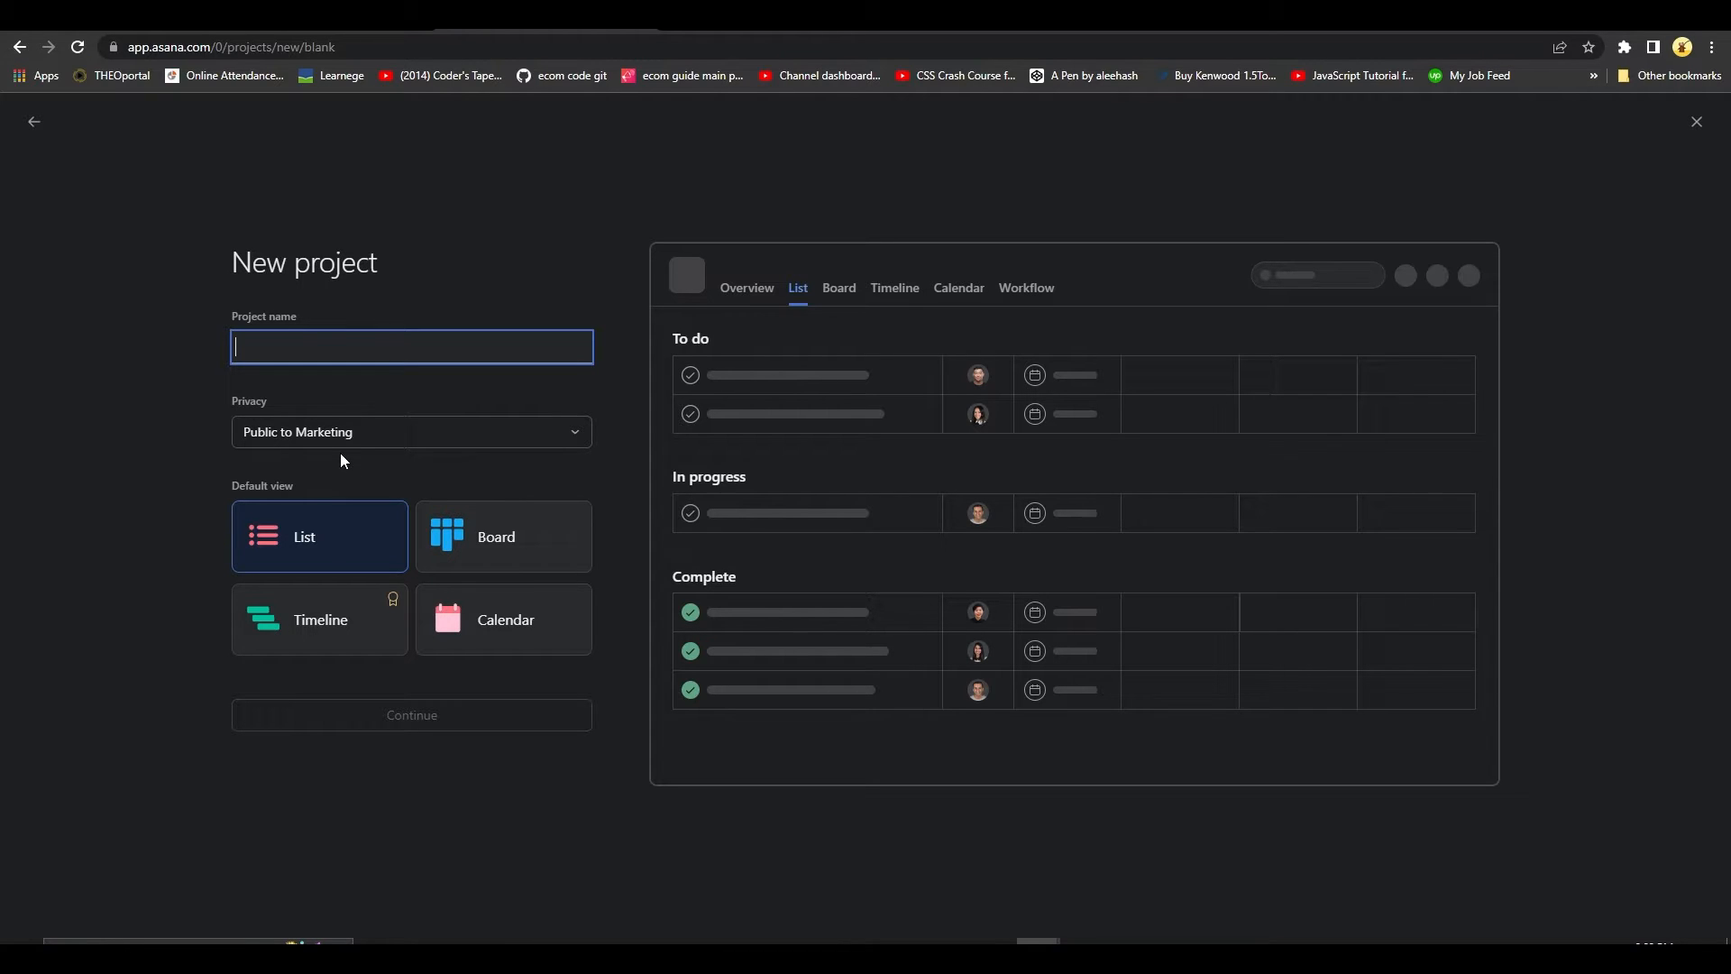
- Name the project 'Video Production Priority', keep public privacy, choose List view, and continue
type("Video Production Priority")
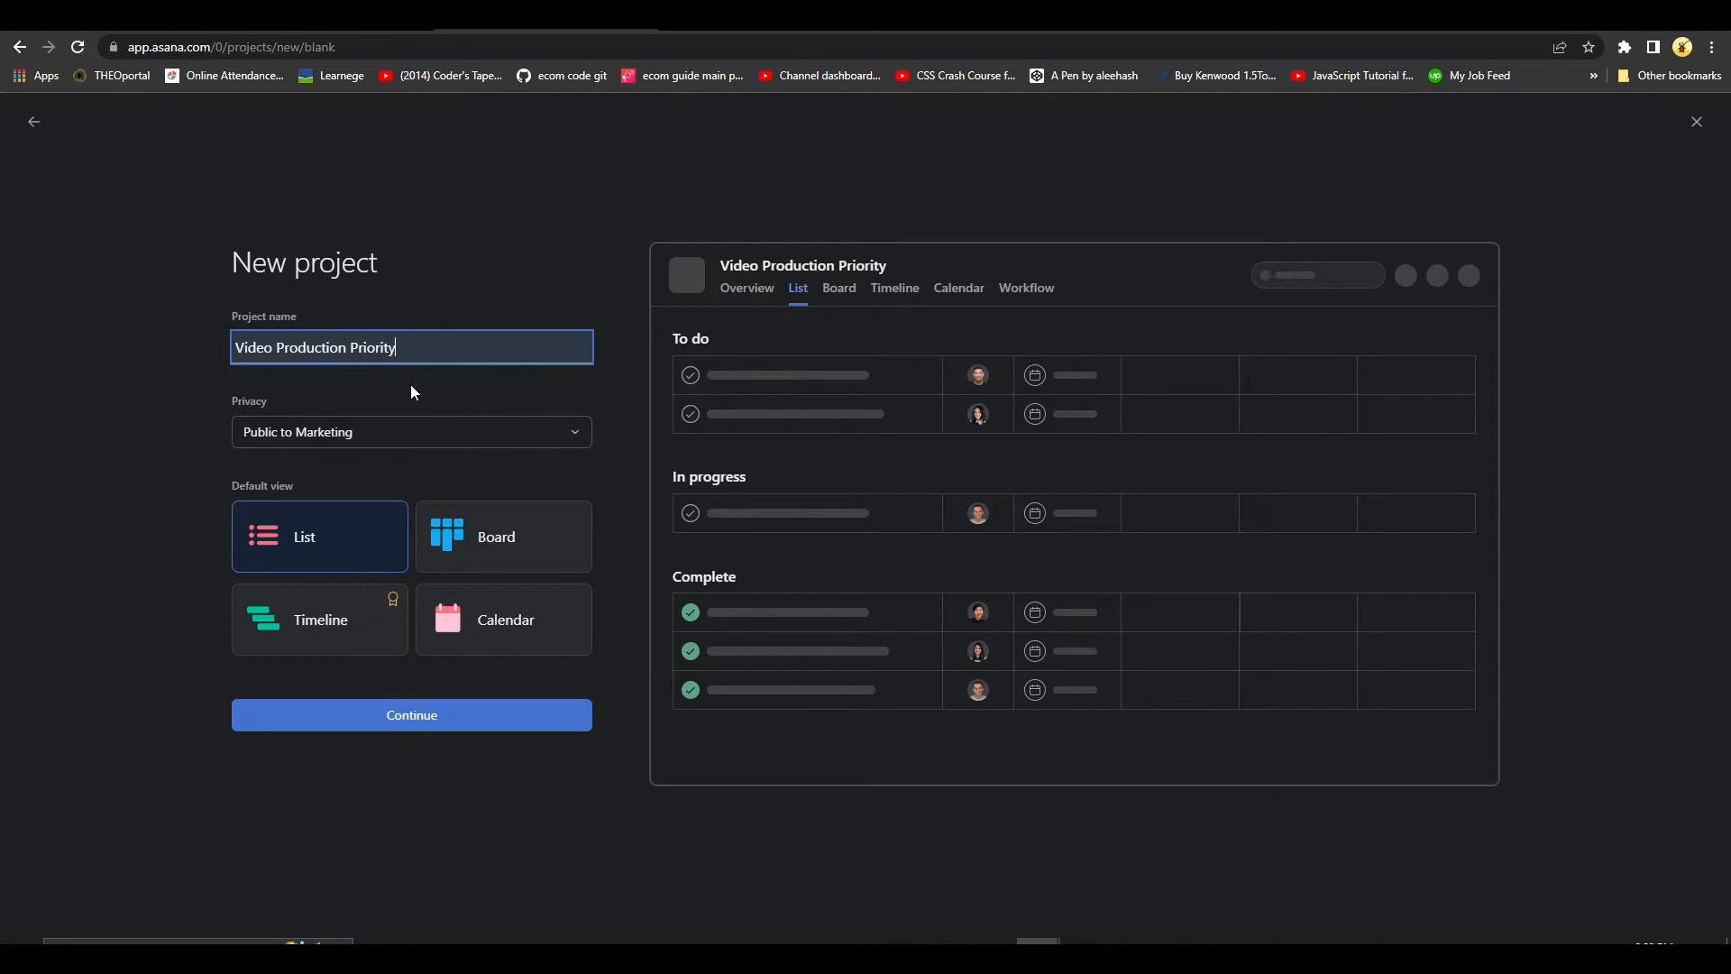
left_click(411, 432)
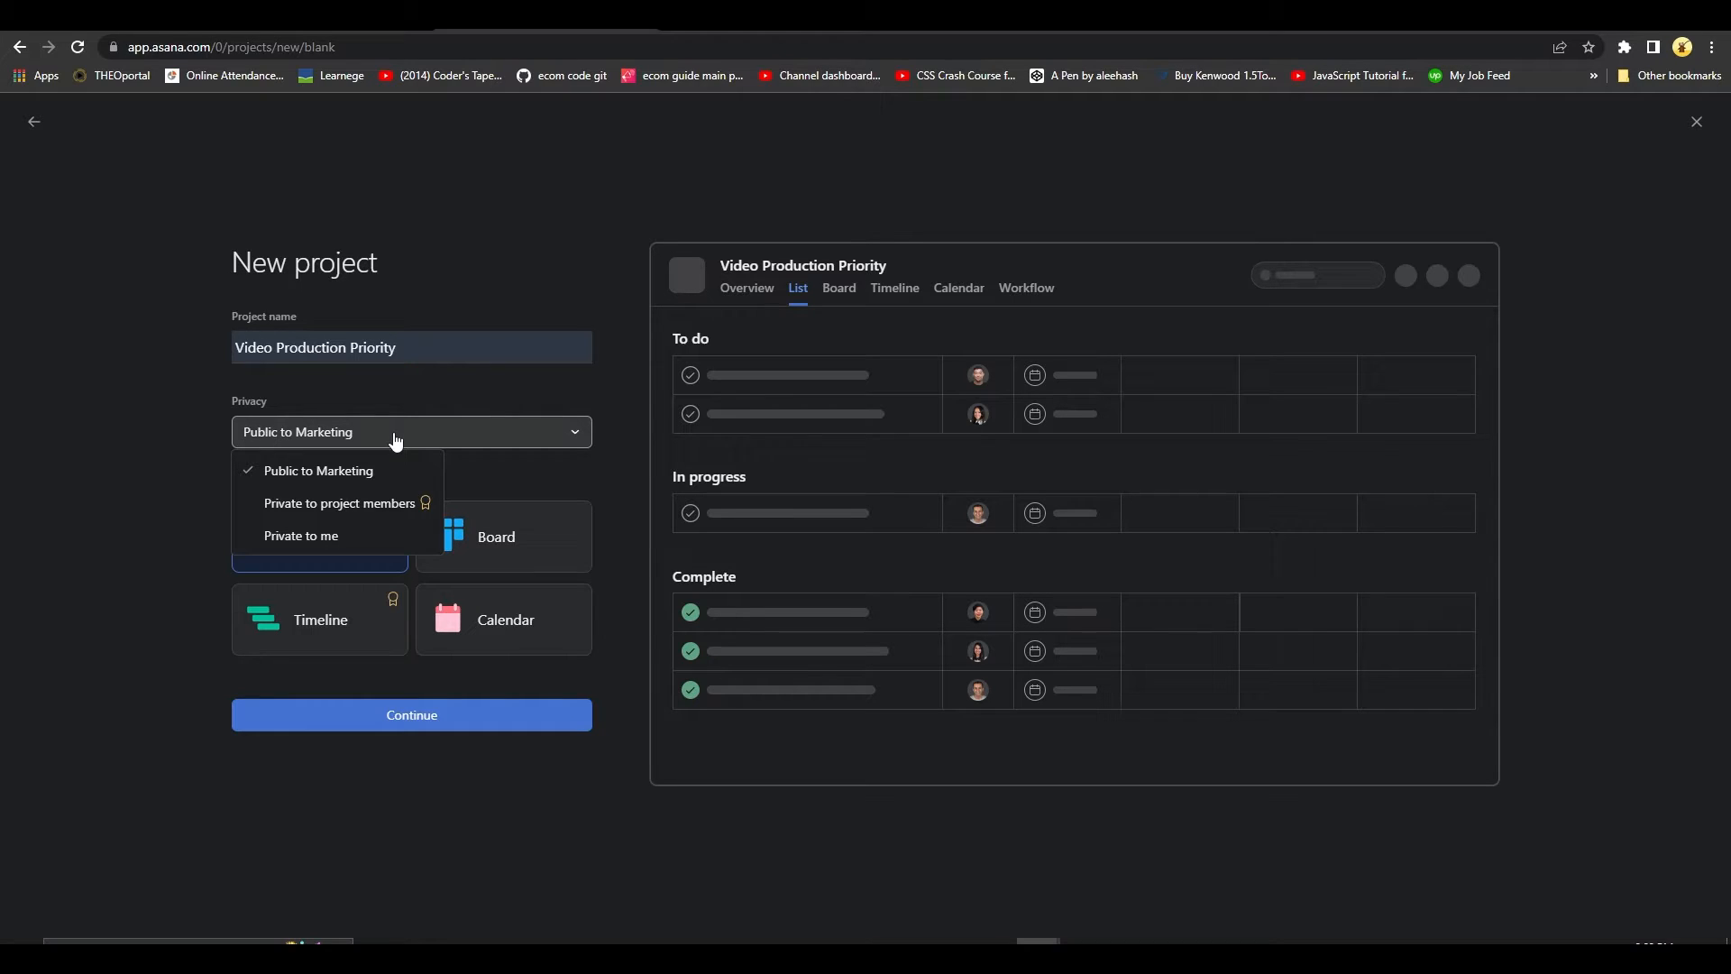
mouse_move(340, 503)
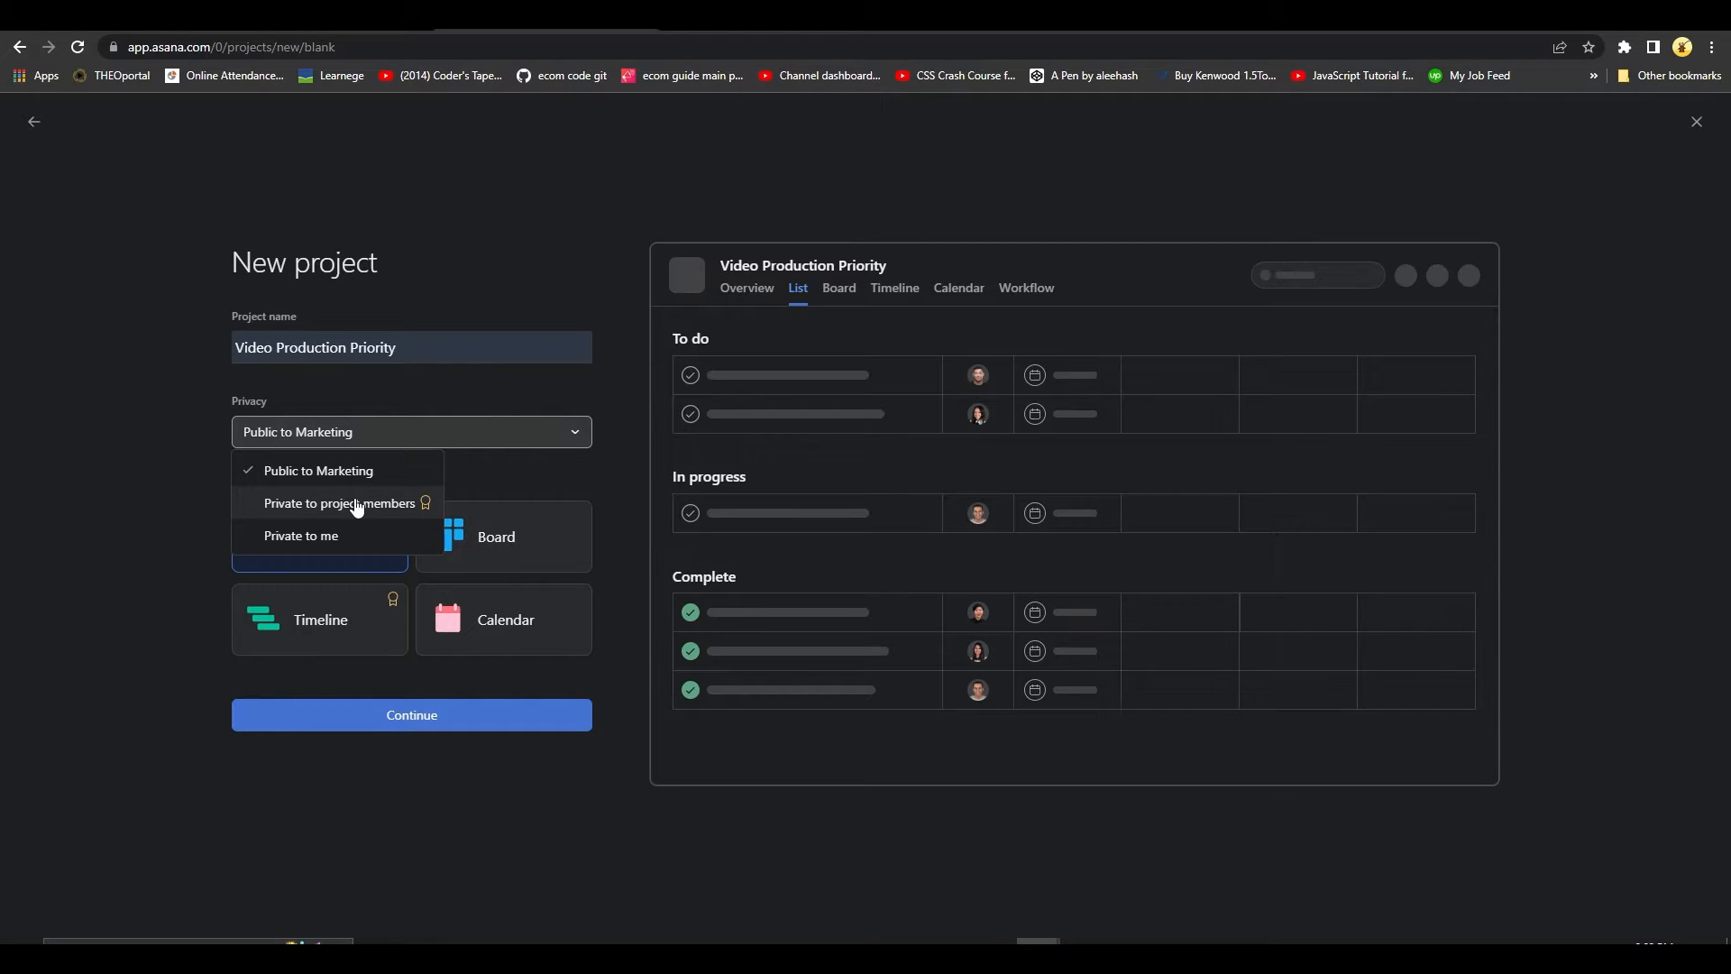
mouse_move(188, 540)
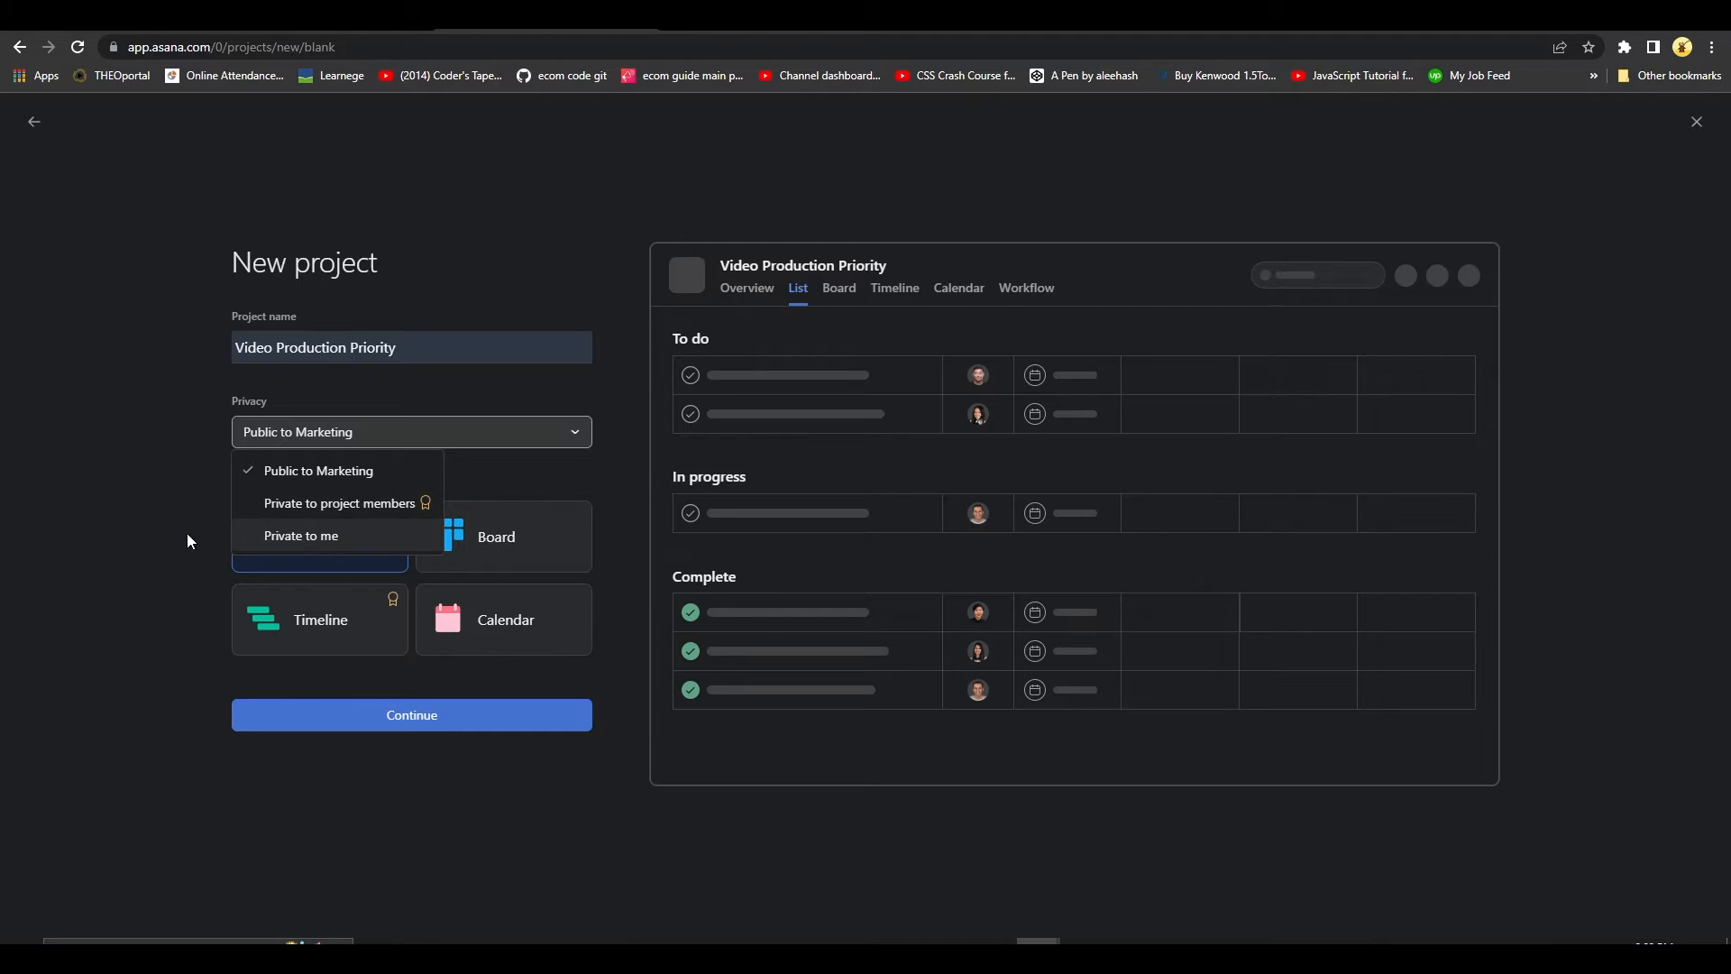
left_click(502, 537)
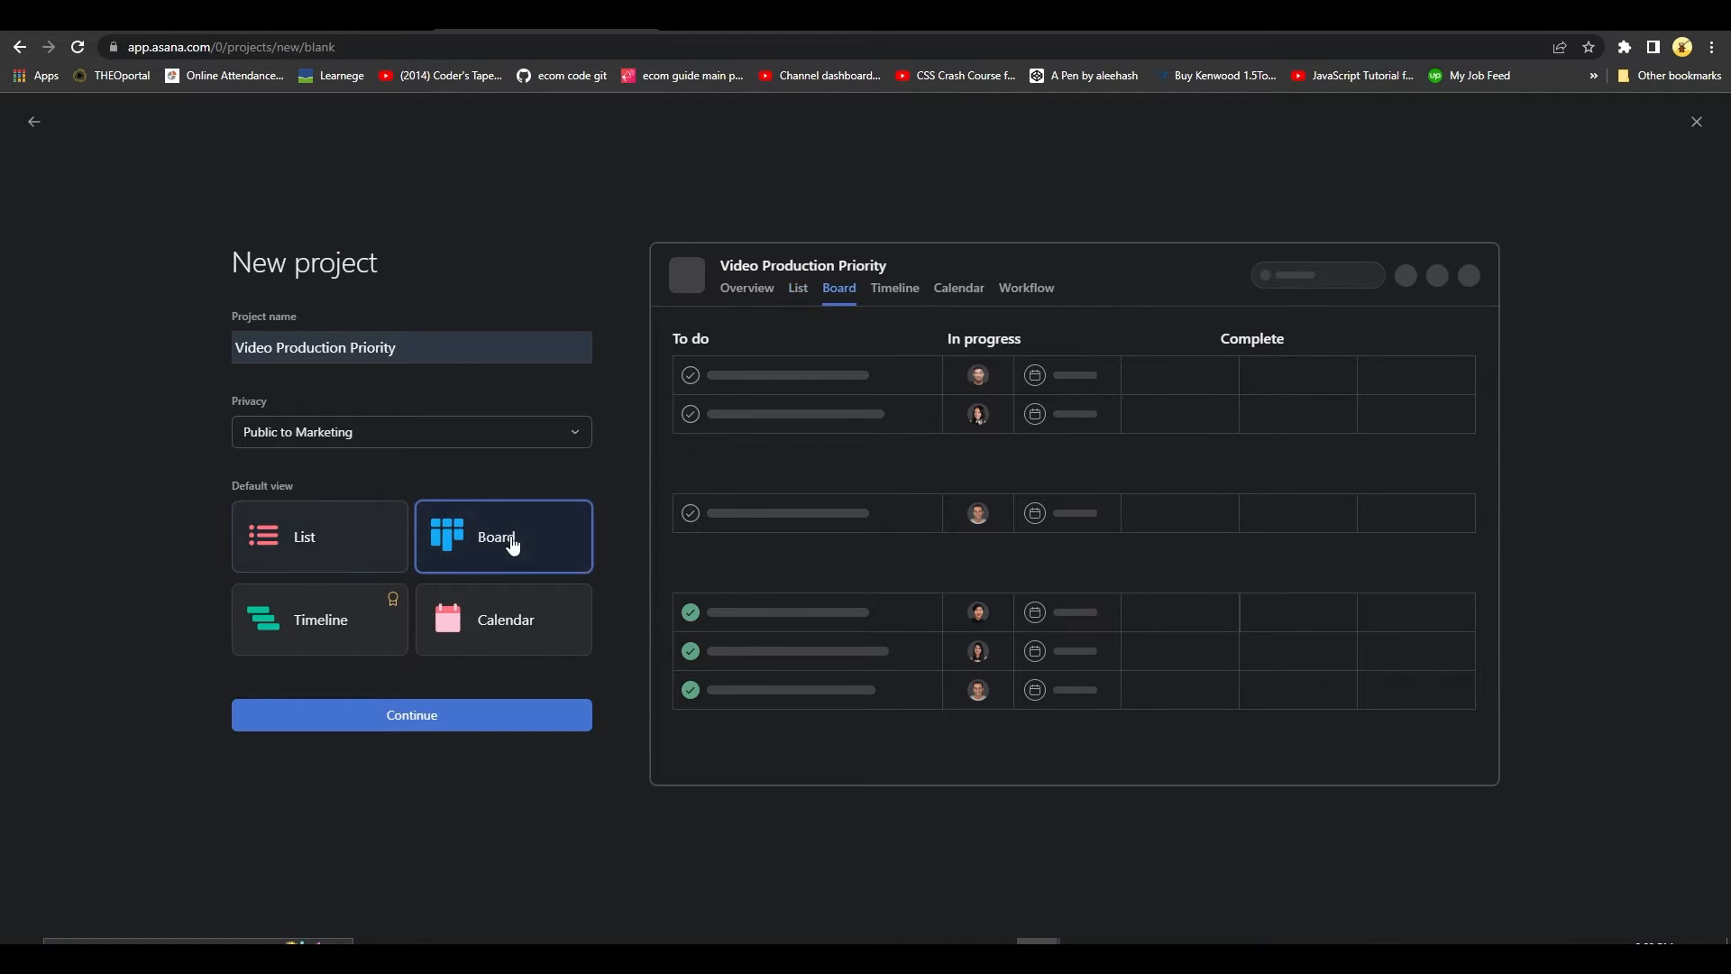
left_click(319, 618)
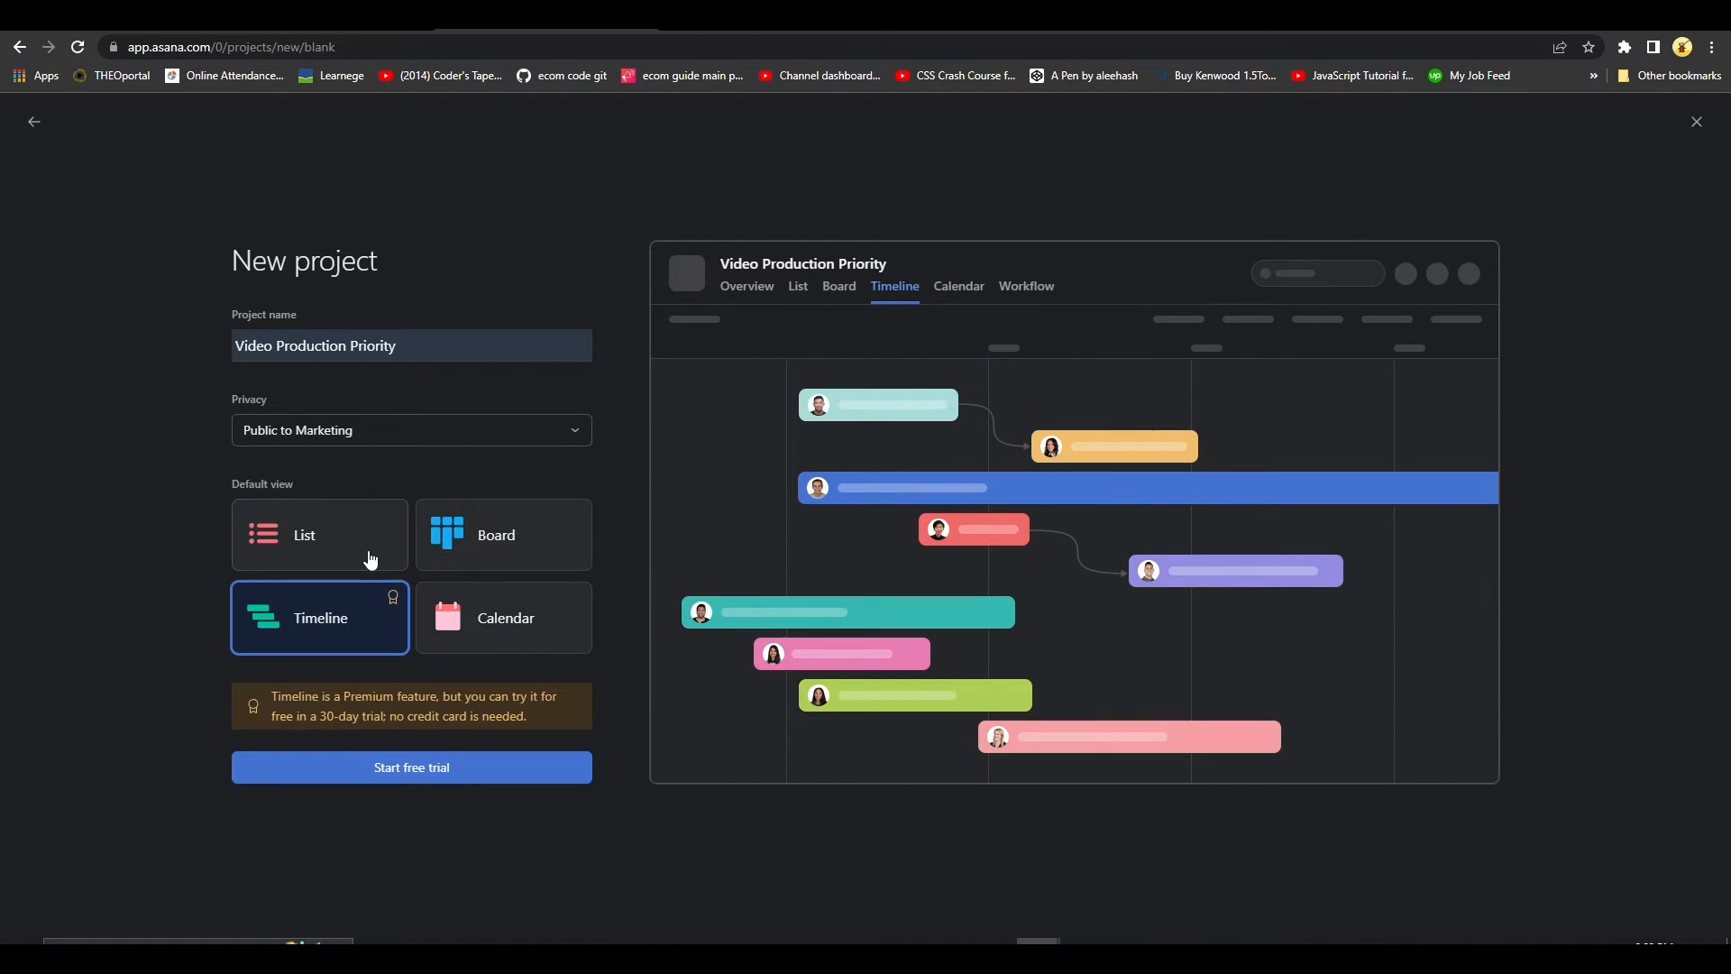
left_click(319, 536)
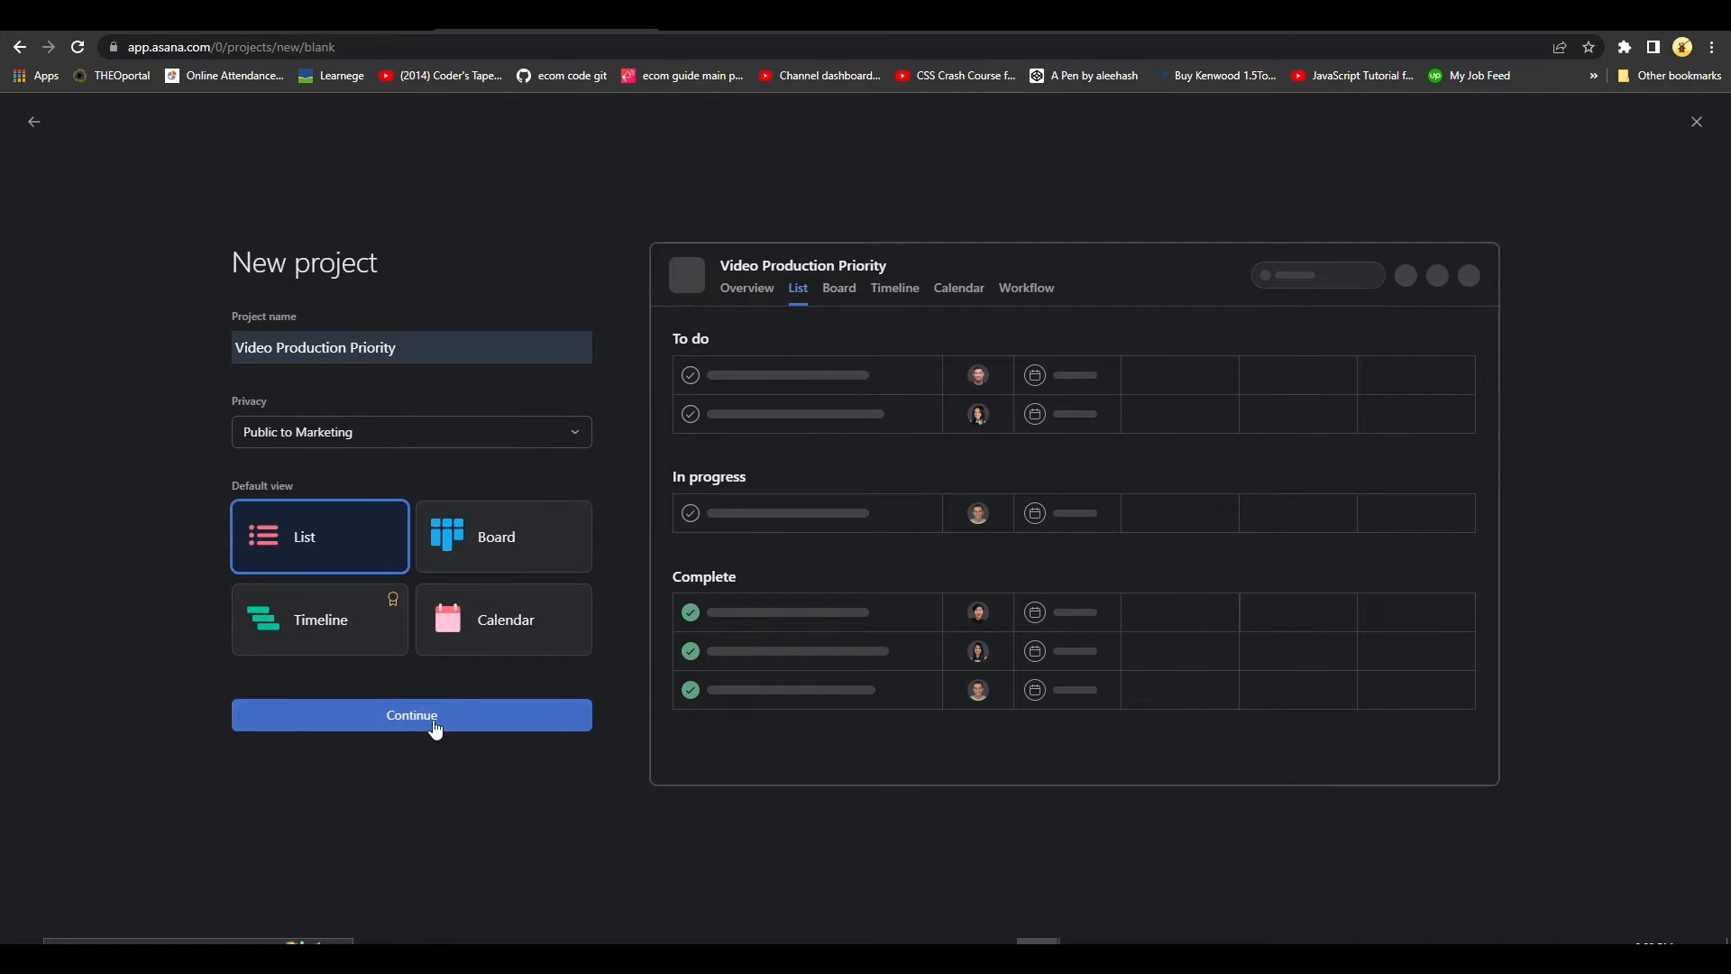
left_click(411, 715)
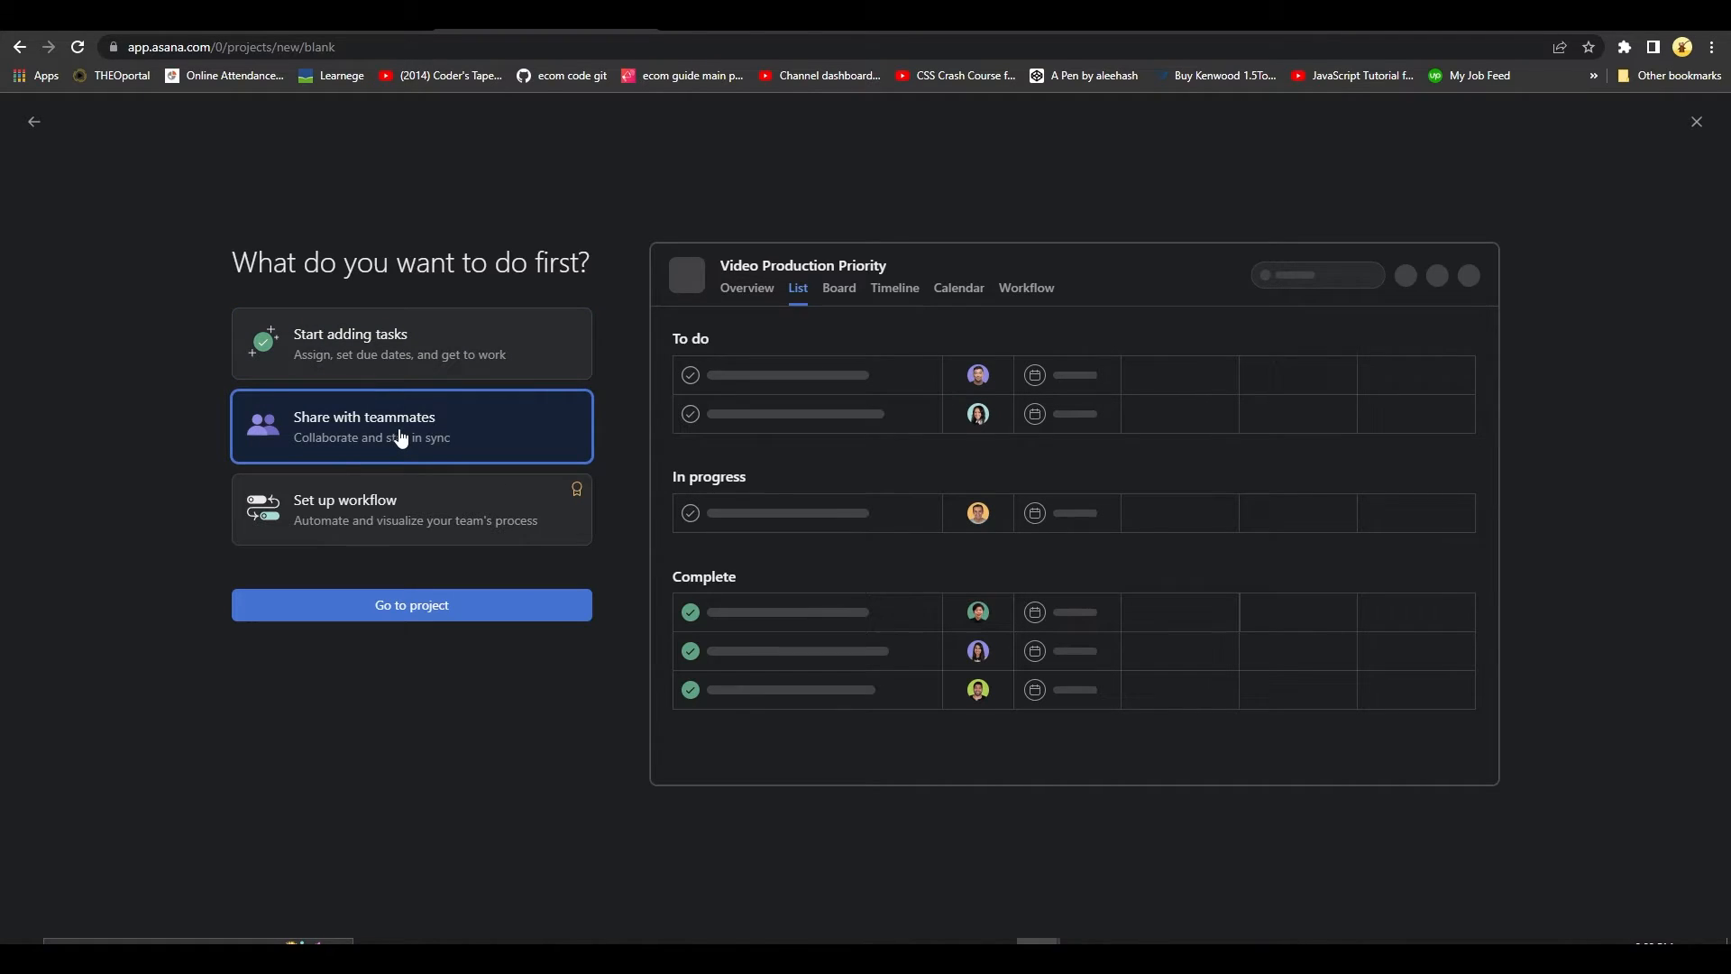
- Go to the new Video Production Priority project's empty list view
left_click(412, 509)
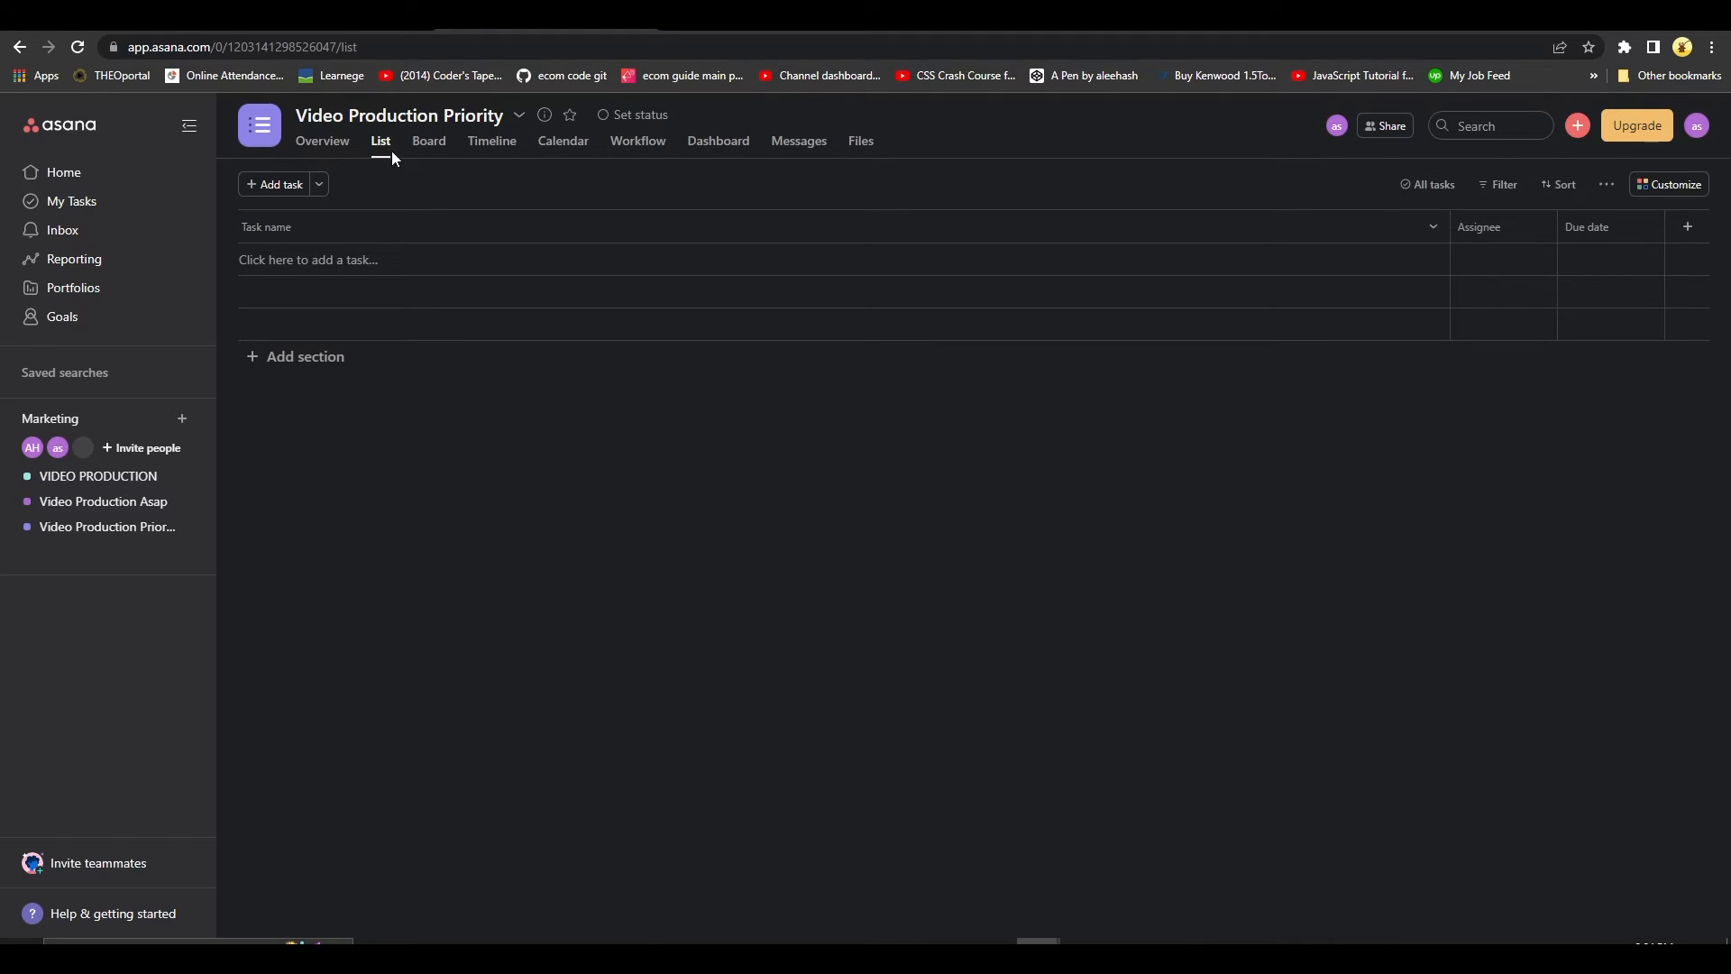
- Browse the Timeline, Calendar, Dashboard and Messages tabs, ending on Overview
left_click(491, 141)
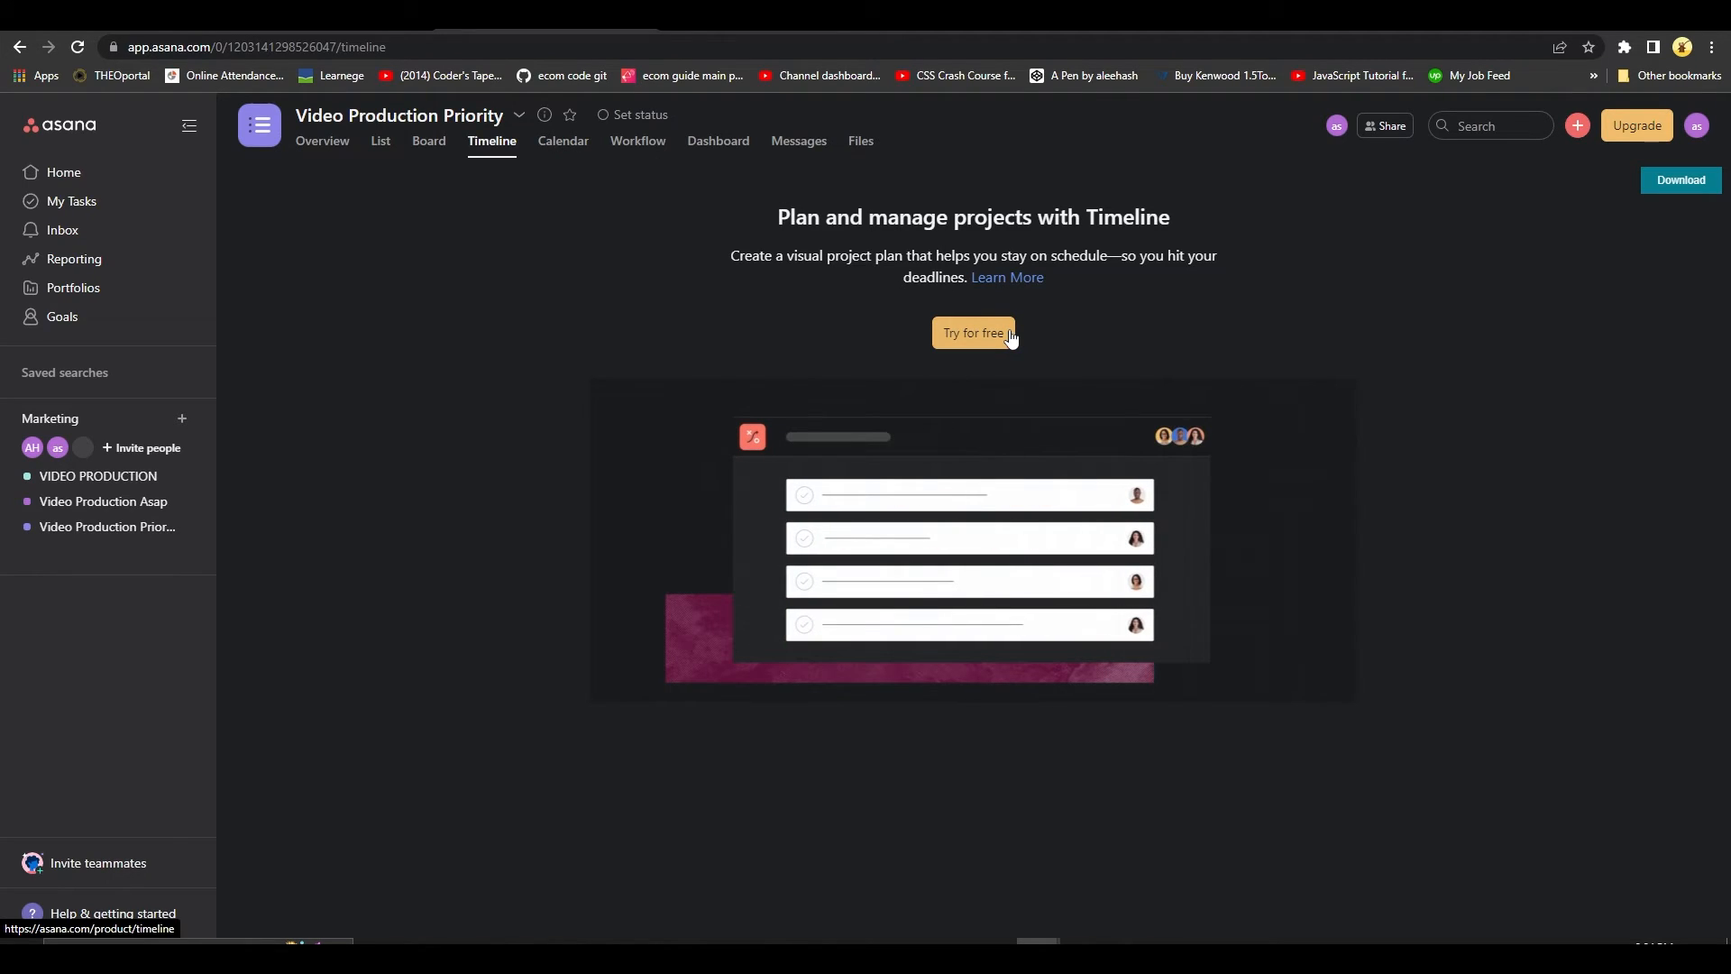
left_click(562, 141)
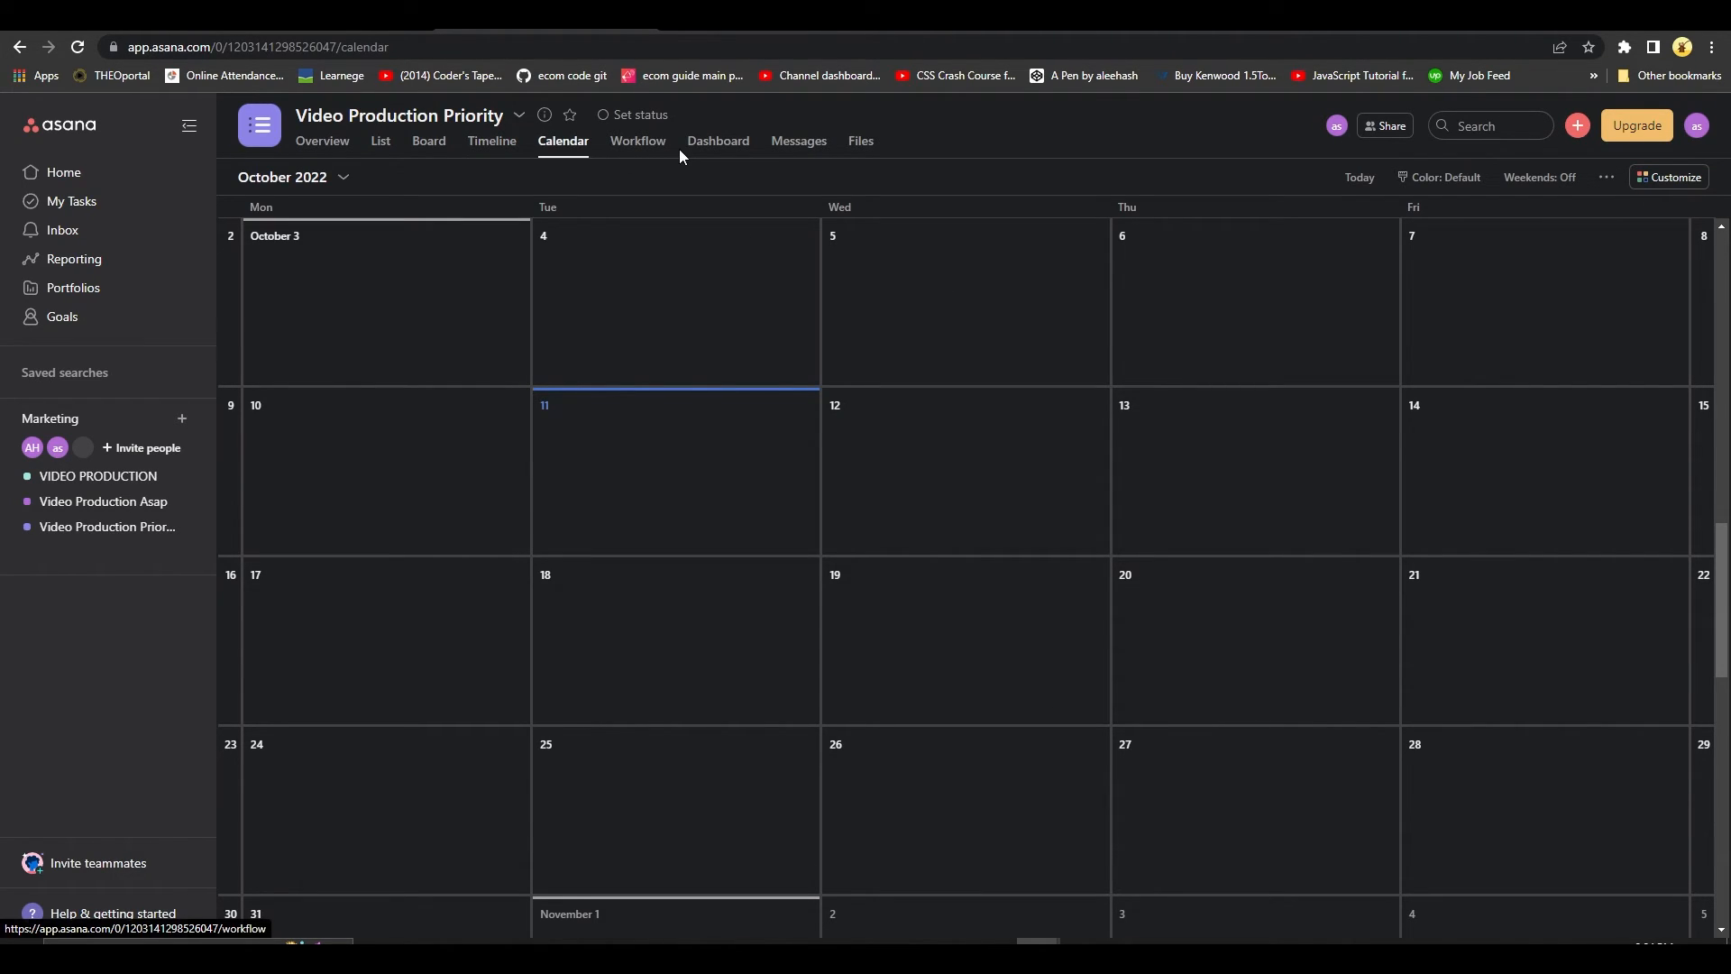
left_click(717, 141)
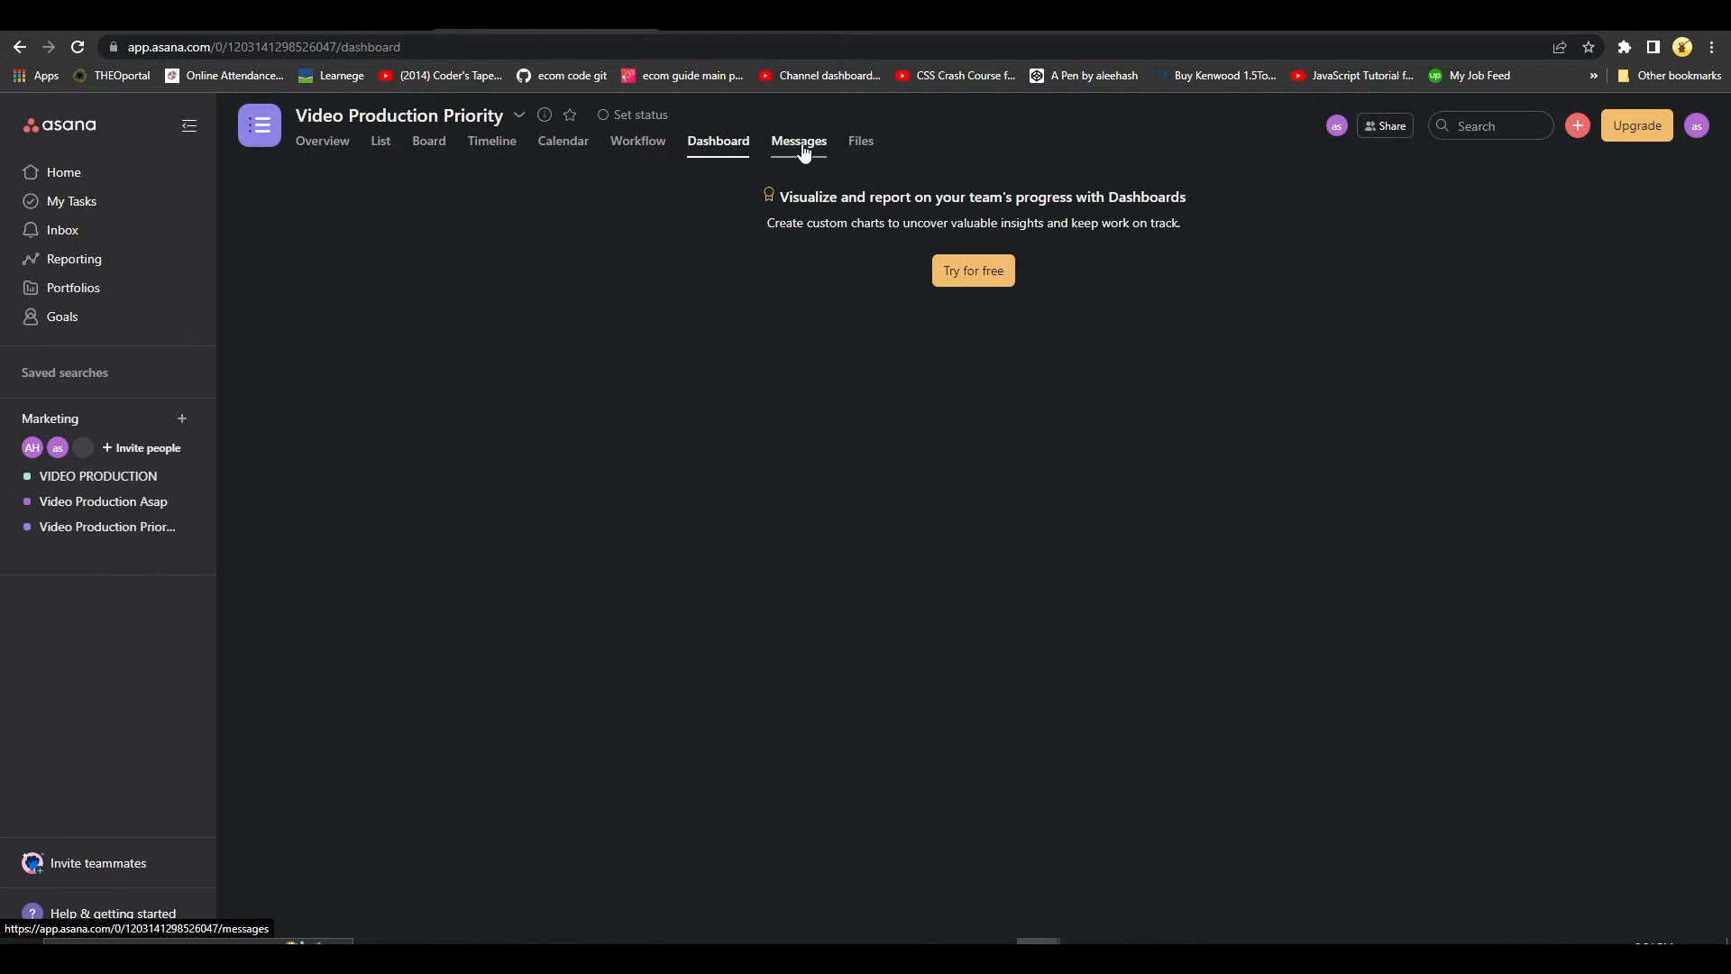
left_click(797, 141)
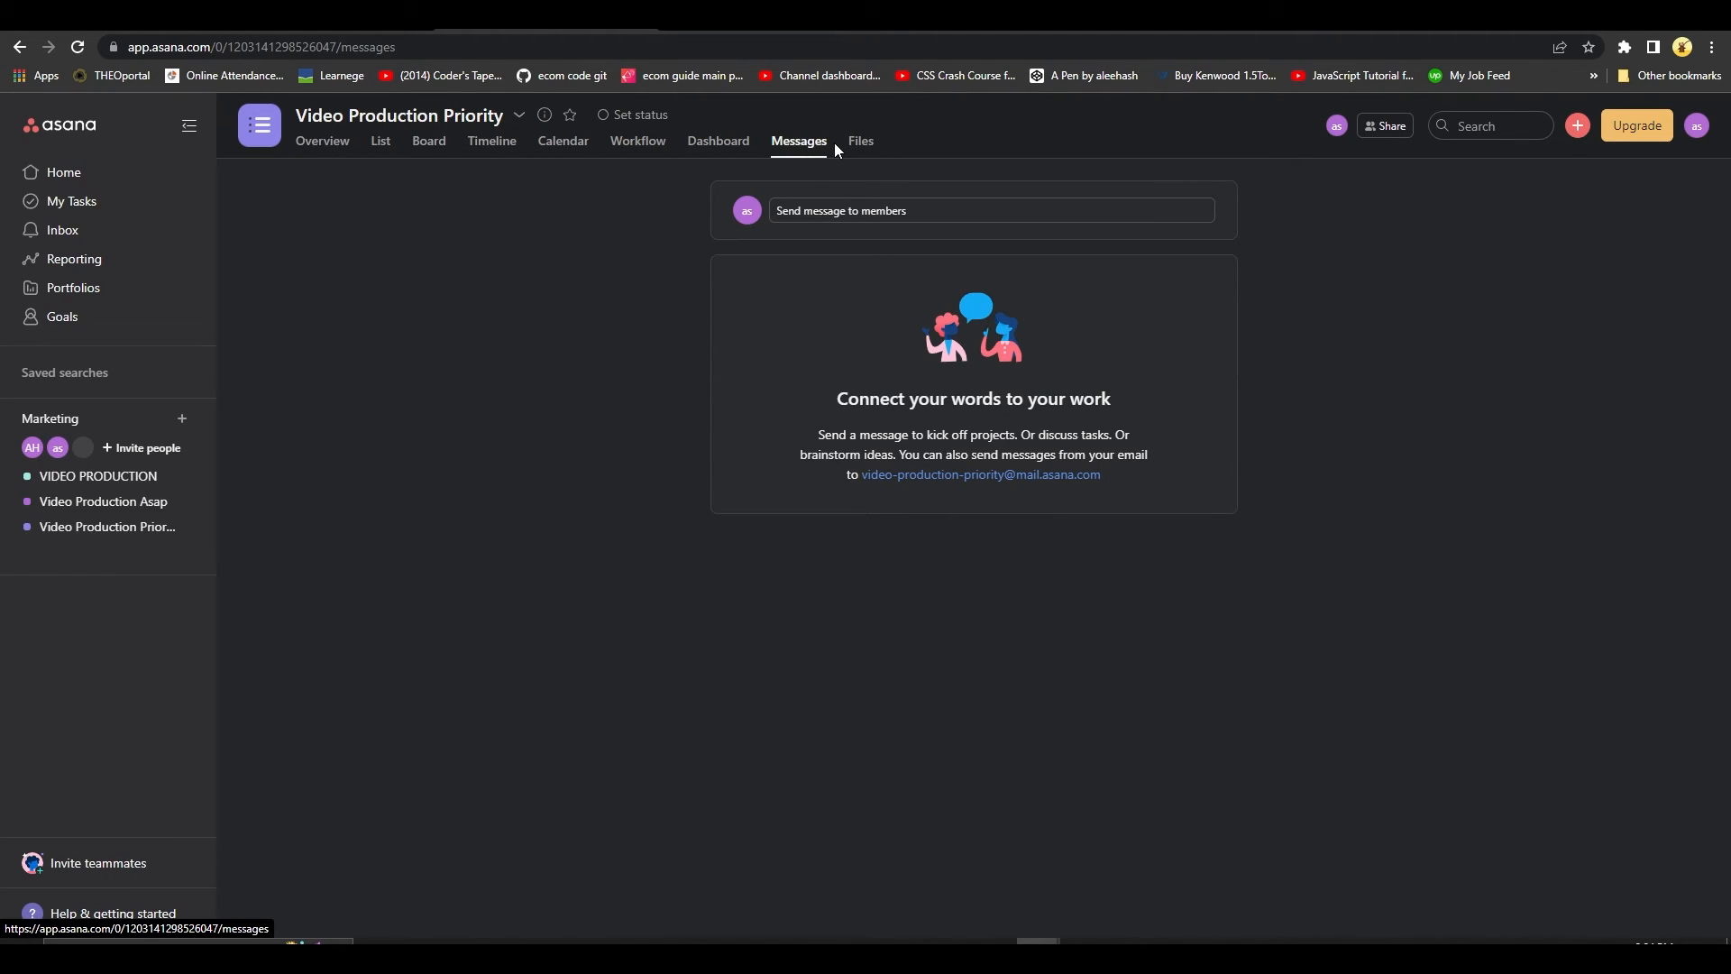
left_click(323, 141)
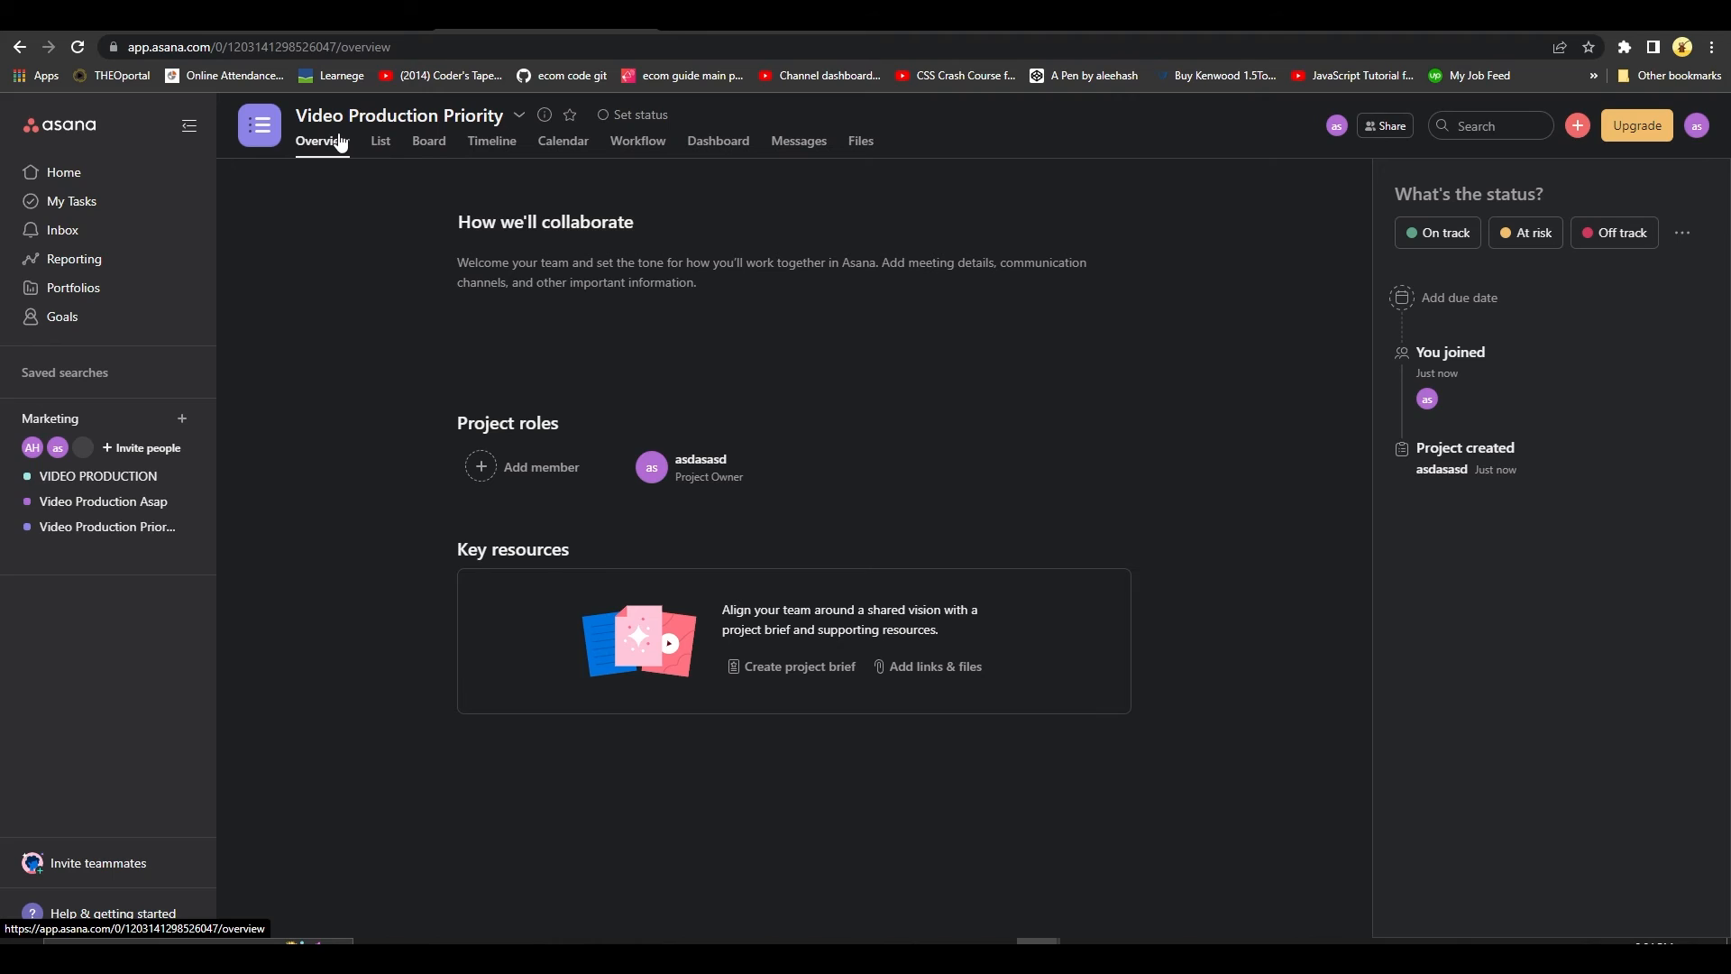